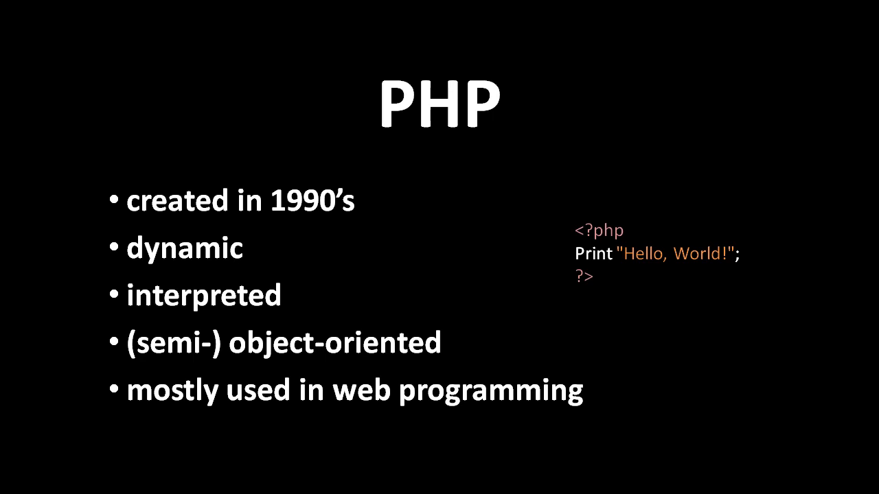
# Step: Advance to the Javascript slide showing its traits and the alert "Hello, world" example
pyautogui.press('Right')
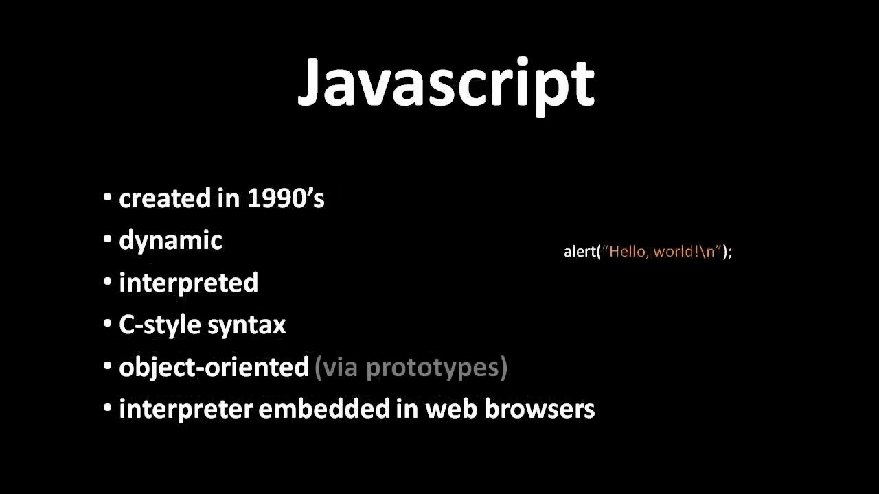